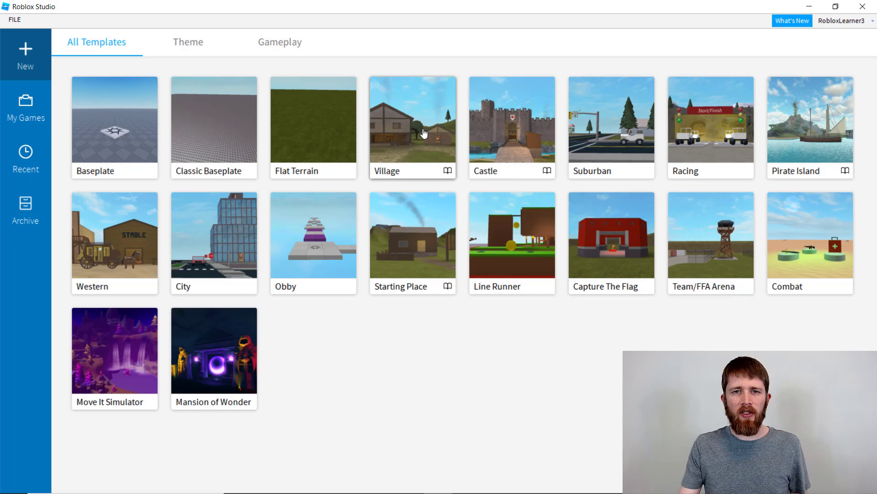
# Step: Open a new place from the Village template under All Templates
pyautogui.click(412, 126)
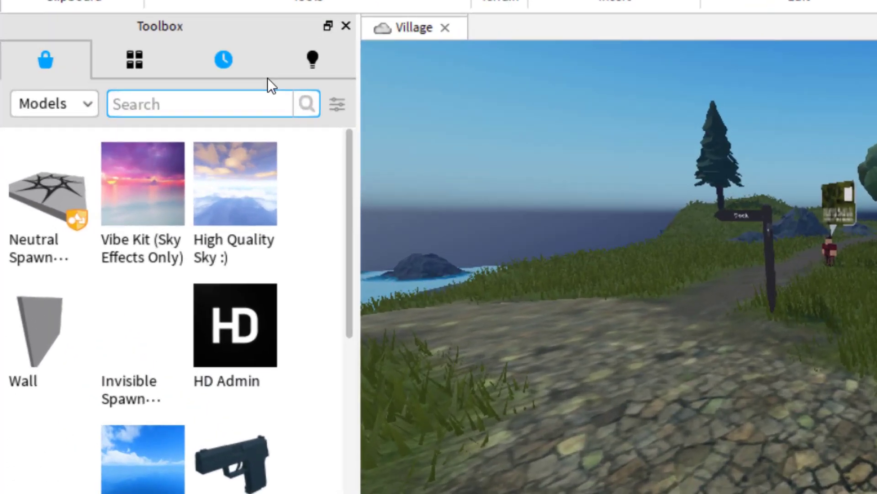
# Step: Search Toolbox models for 'house' and insert the ReNew Log House
pyautogui.write('house')
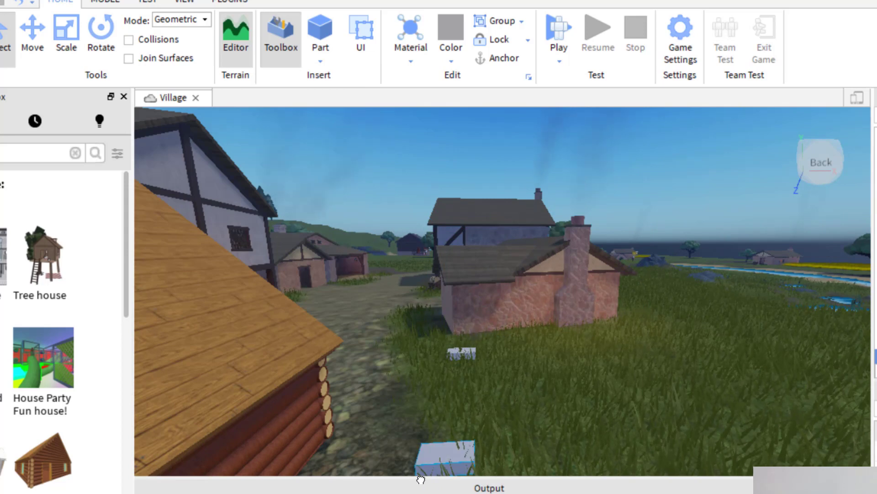
# Step: Move the part inside the log house and raise it toward the roof
pyautogui.moveTo(420, 479); pyautogui.dragTo(406, 467)
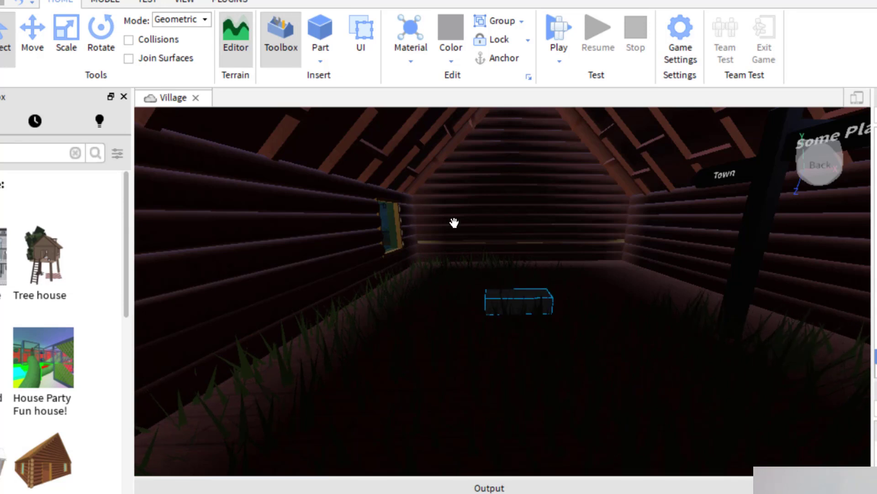
pyautogui.click(51, 43)
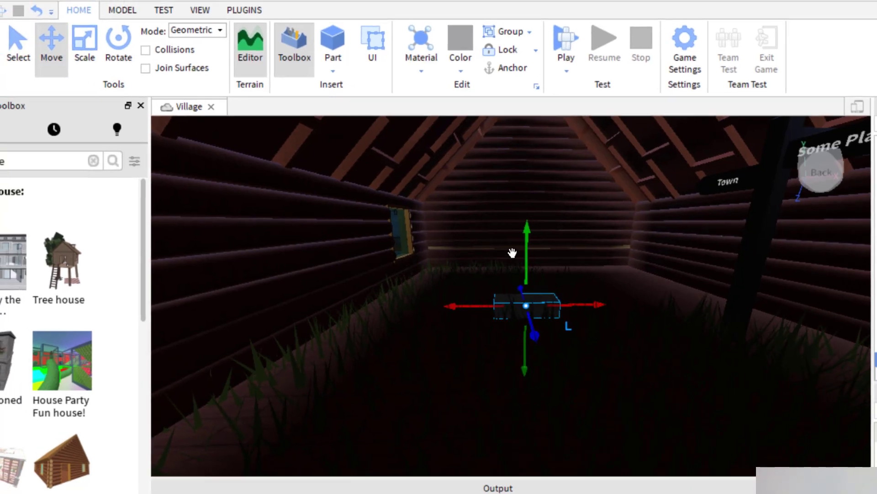
pyautogui.moveTo(526, 263); pyautogui.dragTo(530, 201)
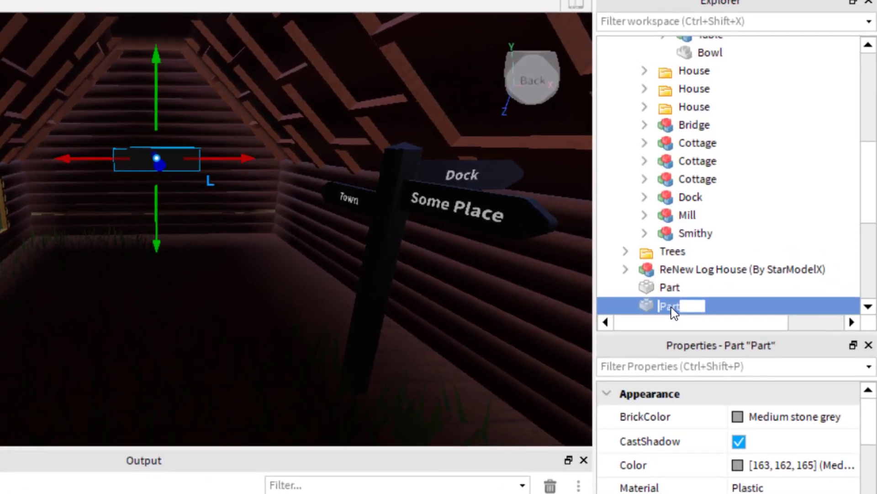
# Step: Rename the part to Light and insert a SpotLight into it
pyautogui.write('Light')
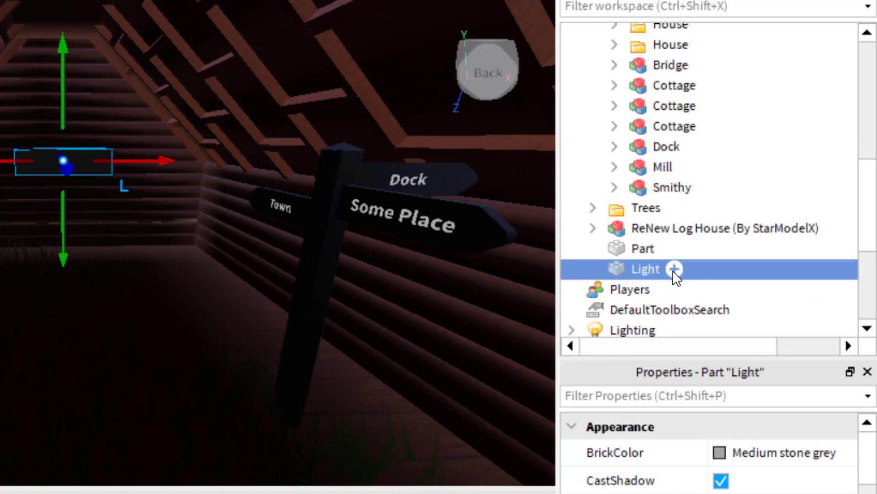
pyautogui.click(673, 268)
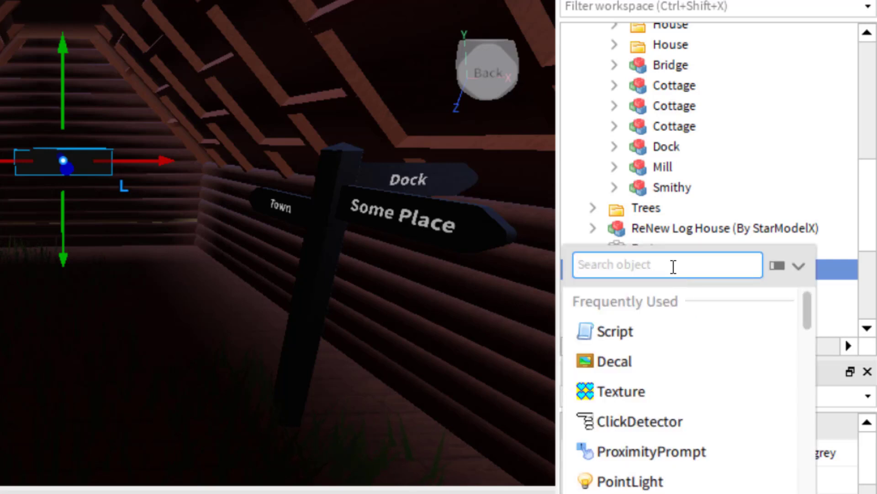
pyautogui.write('spot')
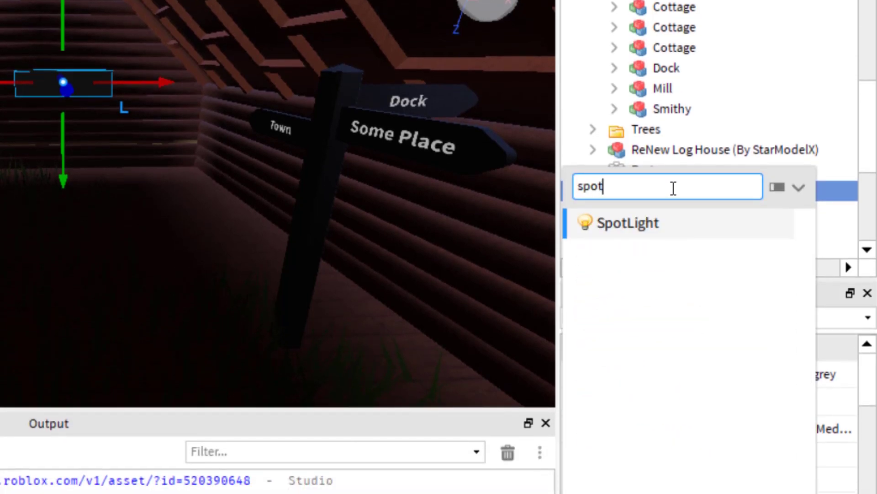
pyautogui.write('suf')
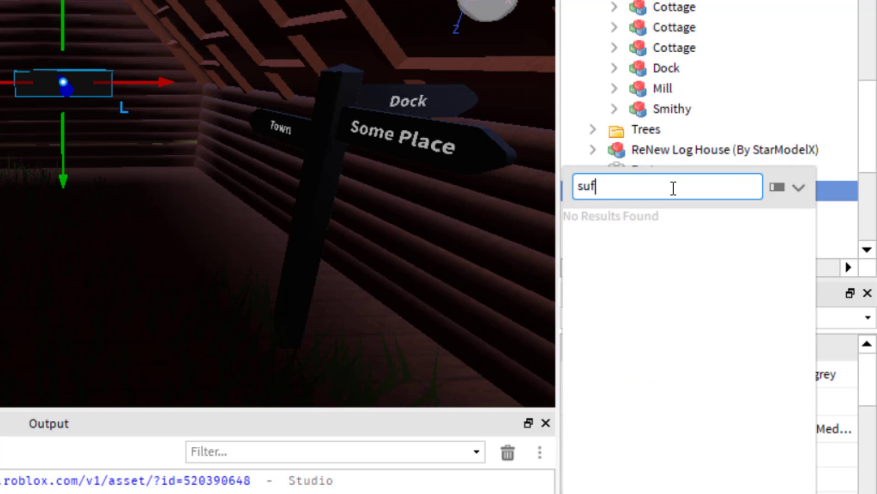
pyautogui.write('spo')
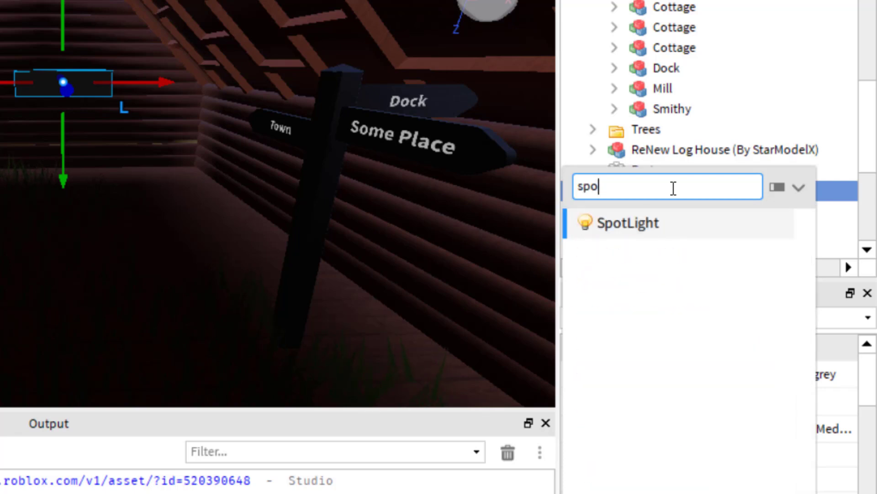
pyautogui.write('t')
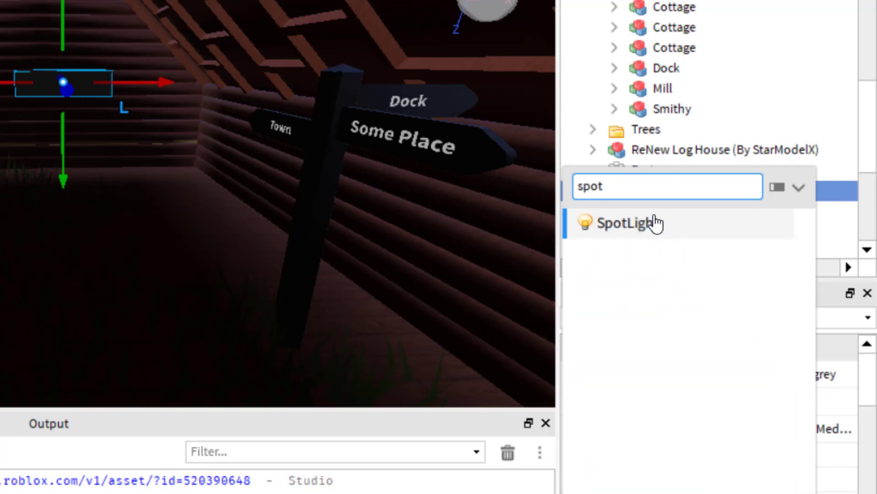
pyautogui.moveTo(633, 223)
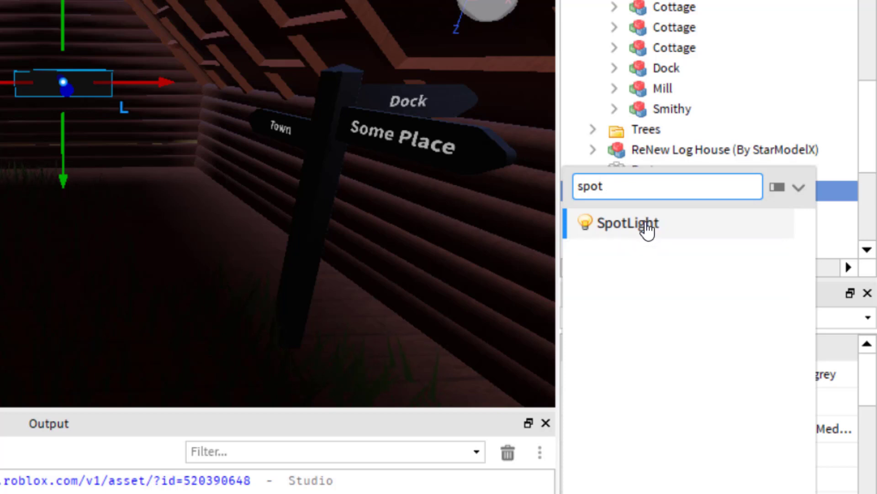
pyautogui.click(616, 222)
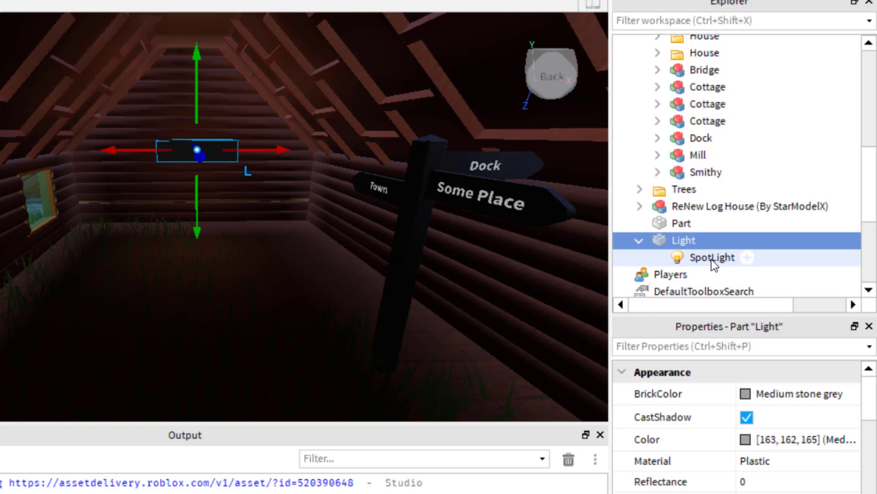
# Step: Keep the SpotLight's Angle at 90 and raise its Brightness to about 8.26
pyautogui.click(711, 257)
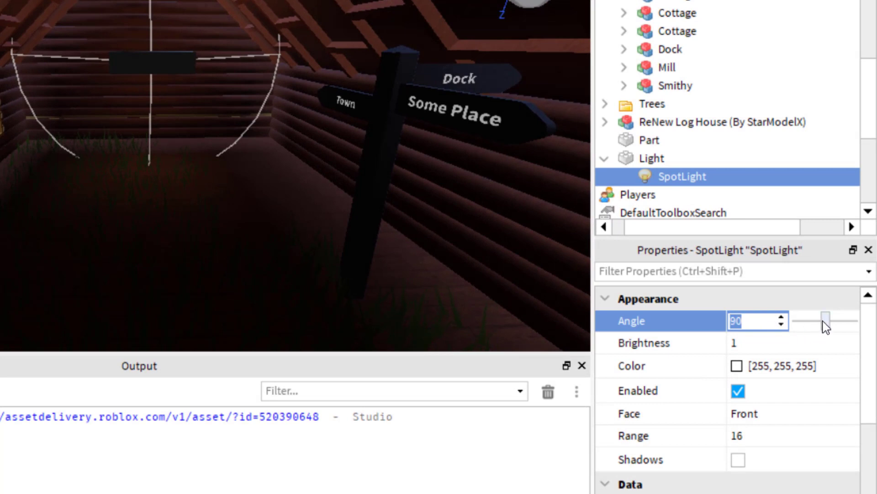
pyautogui.moveTo(829, 319); pyautogui.dragTo(814, 326)
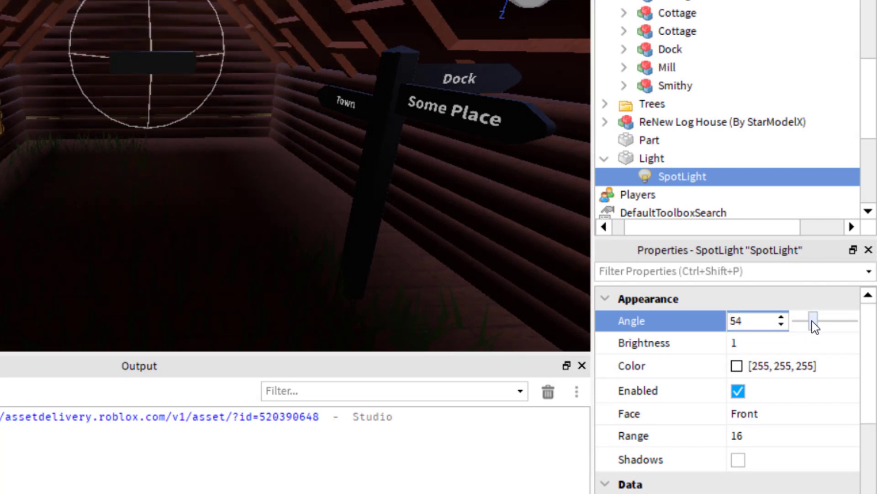
pyautogui.moveTo(815, 325); pyautogui.dragTo(859, 325)
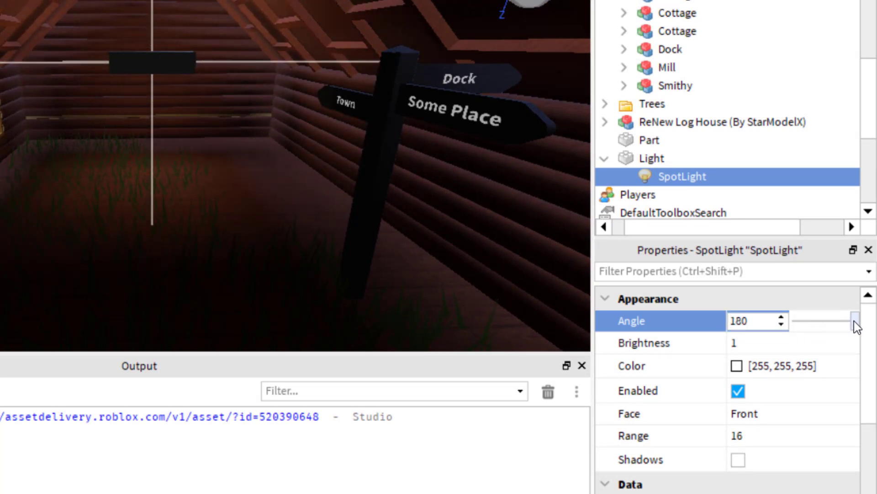
pyautogui.moveTo(850, 321); pyautogui.dragTo(828, 321)
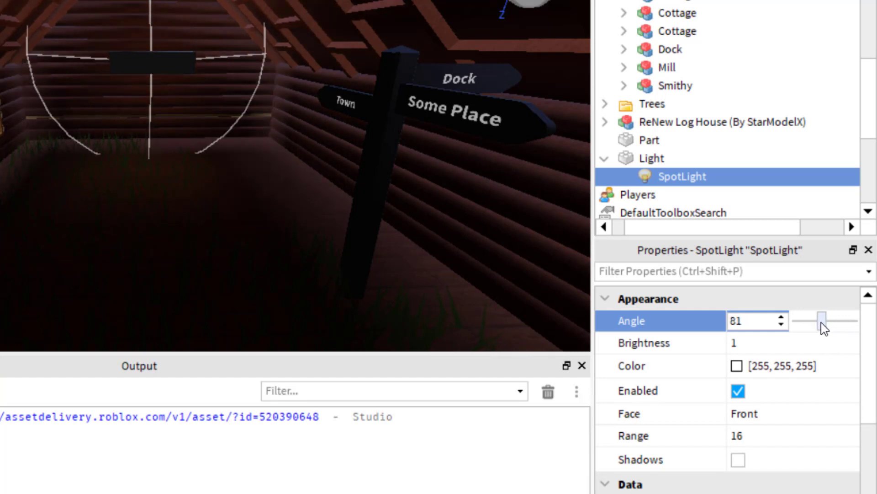
pyautogui.moveTo(834, 320); pyautogui.dragTo(827, 319)
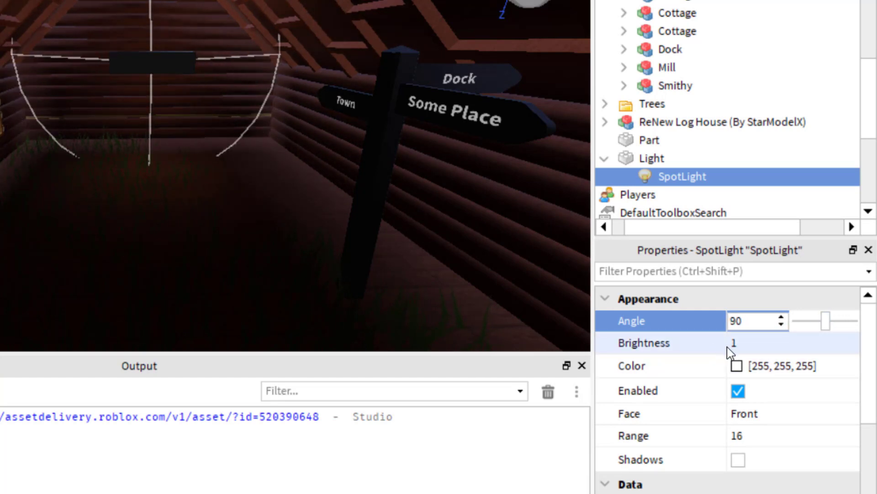
pyautogui.click(756, 342)
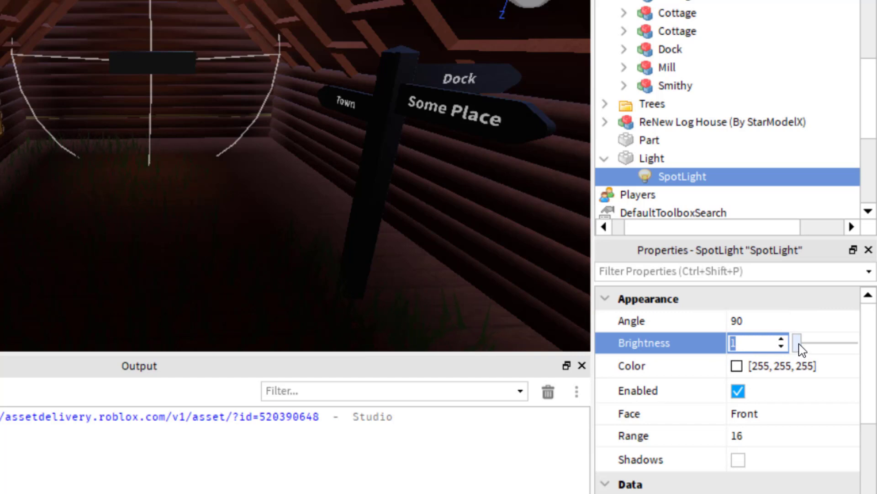
pyautogui.moveTo(800, 343); pyautogui.dragTo(808, 342)
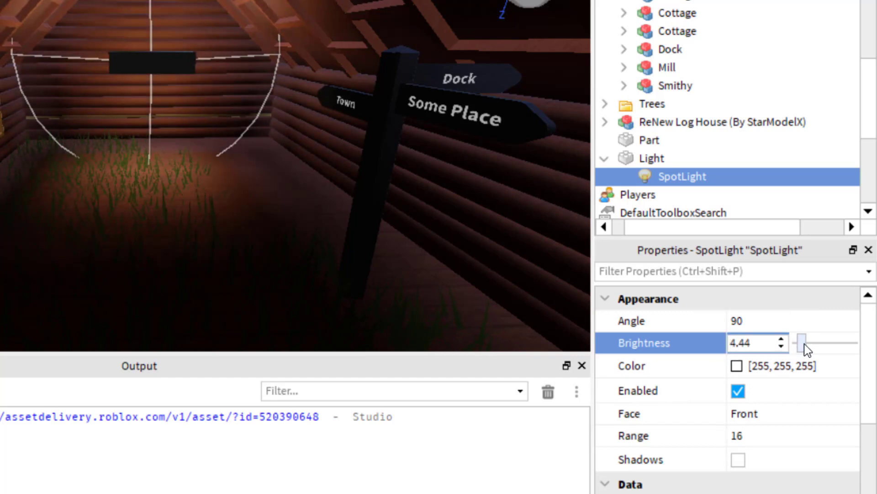
pyautogui.moveTo(807, 342); pyautogui.dragTo(833, 342)
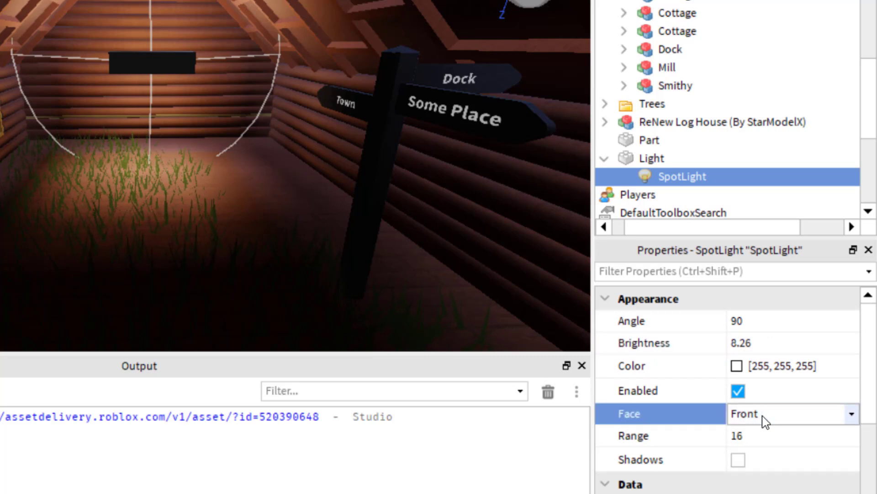
# Step: Set the SpotLight's Face to Top, after briefly trying Bottom
pyautogui.click(792, 413)
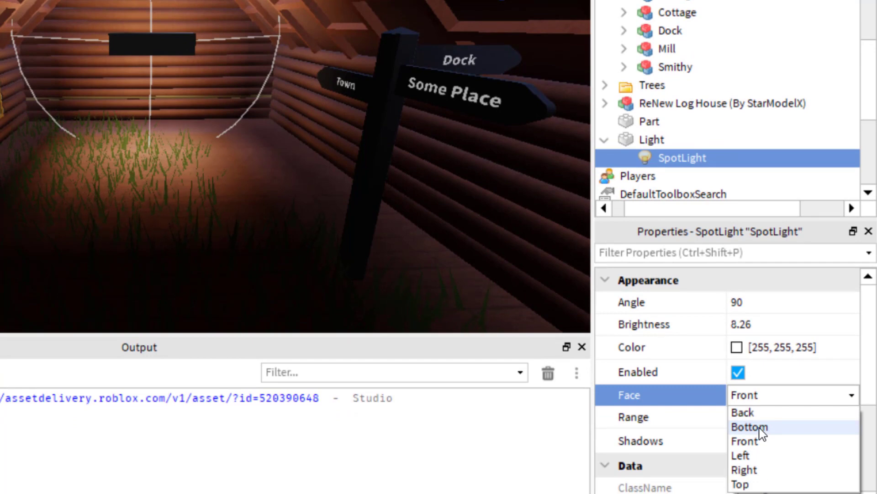
pyautogui.click(750, 427)
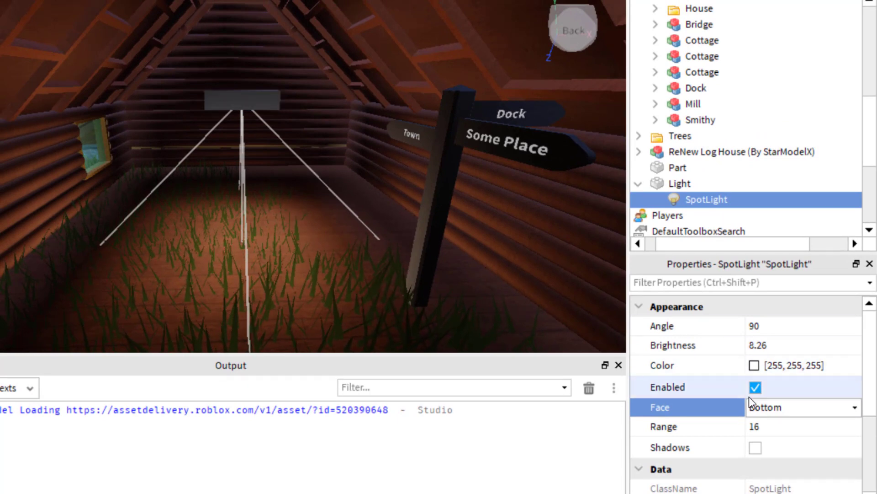
pyautogui.click(803, 407)
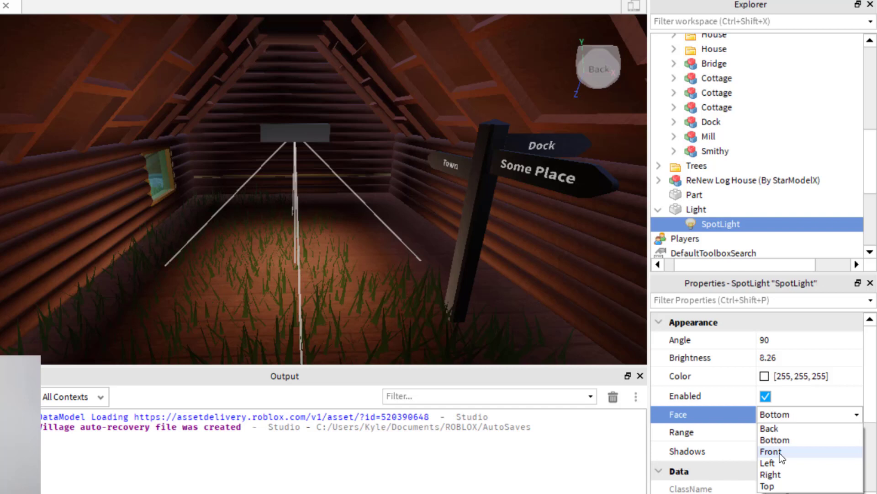
pyautogui.moveTo(775, 463)
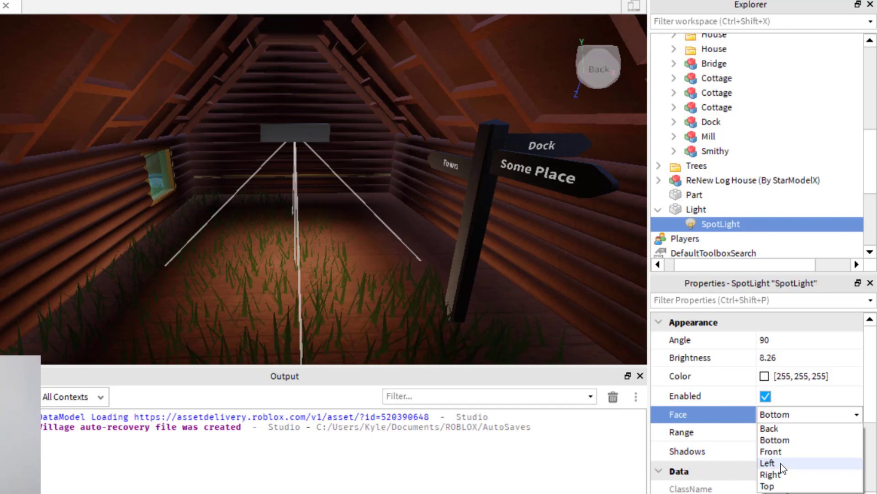
pyautogui.click(767, 486)
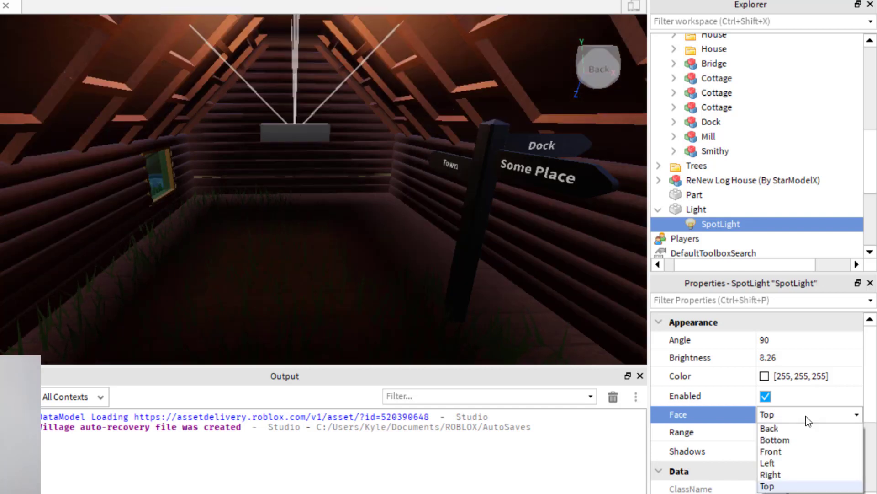
pyautogui.moveTo(783, 463)
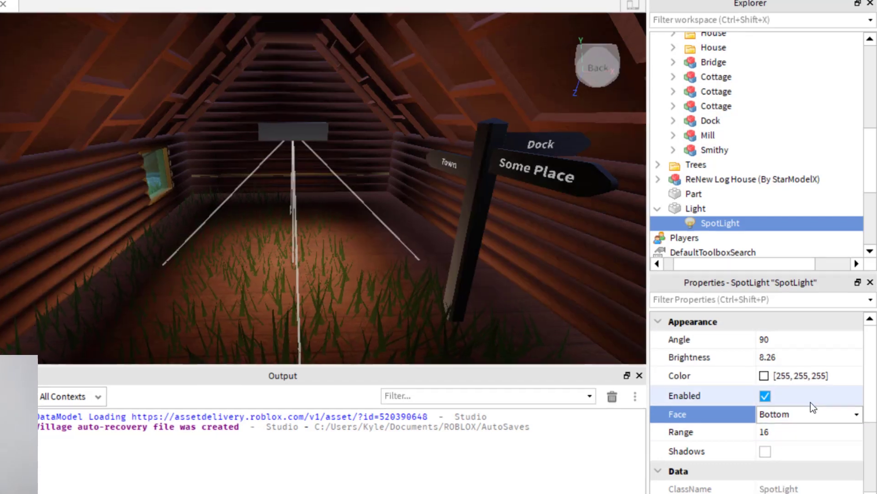
# Step: Set the SpotLight's Color to yellow (232, 255, 76) in the Select Color dialog
pyautogui.click(806, 376)
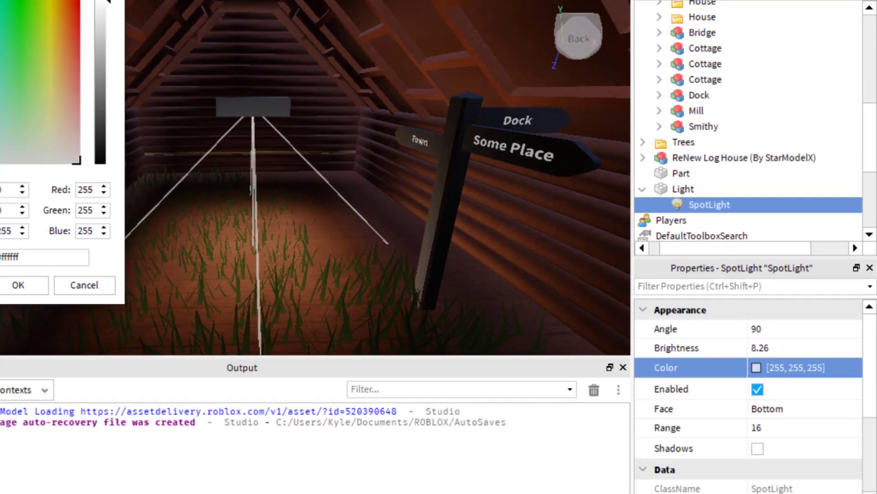
pyautogui.click(38, 99)
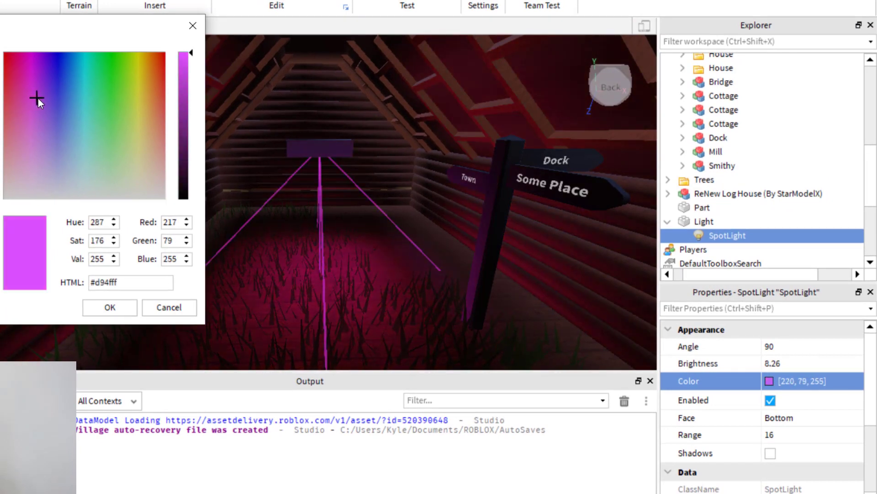
pyautogui.click(96, 102)
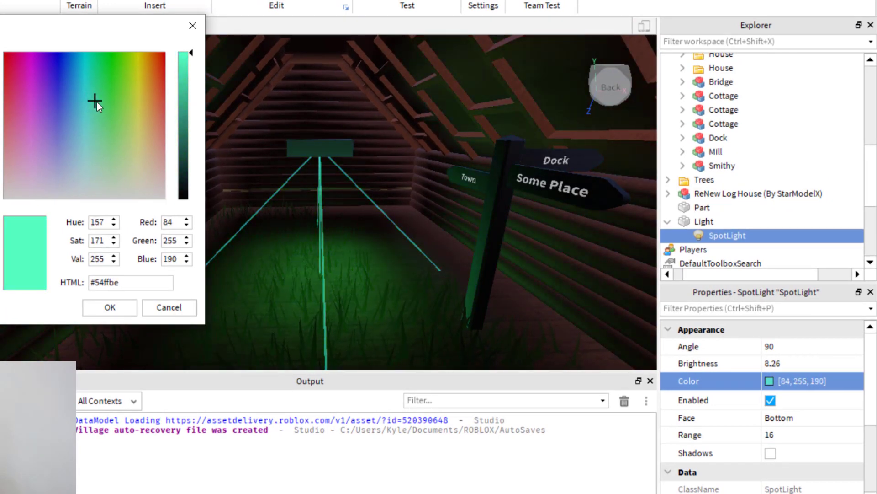
pyautogui.click(138, 100)
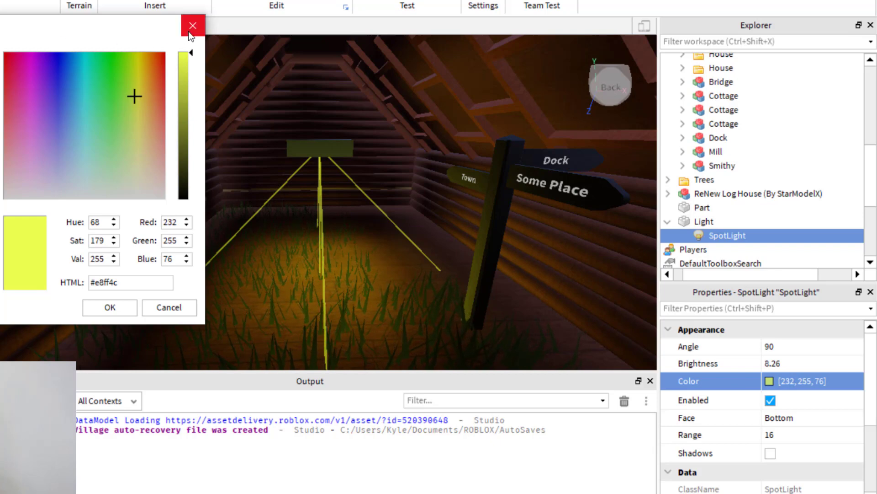
pyautogui.click(192, 25)
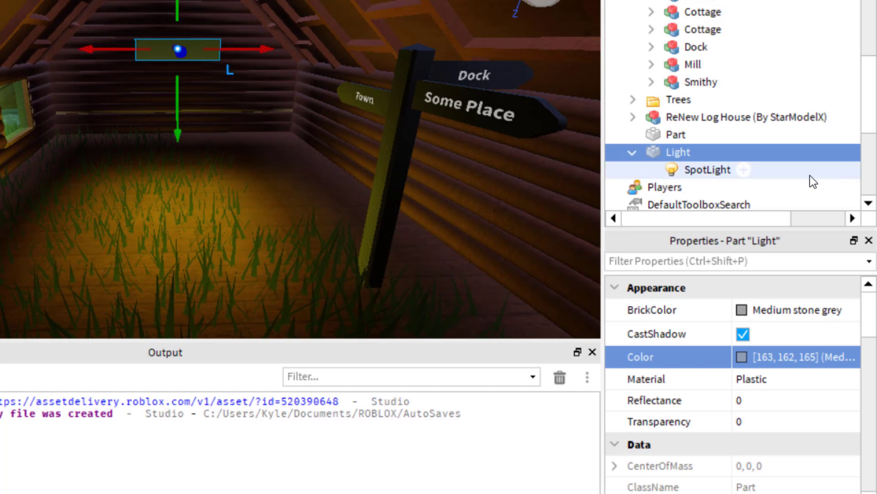
# Step: Set the SpotLight's Range to 24 after trying several slider values
pyautogui.click(707, 170)
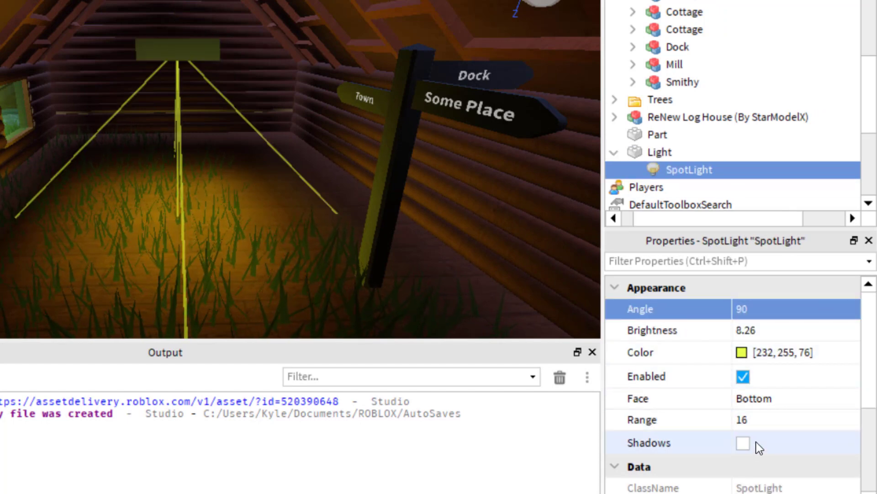
pyautogui.click(642, 419)
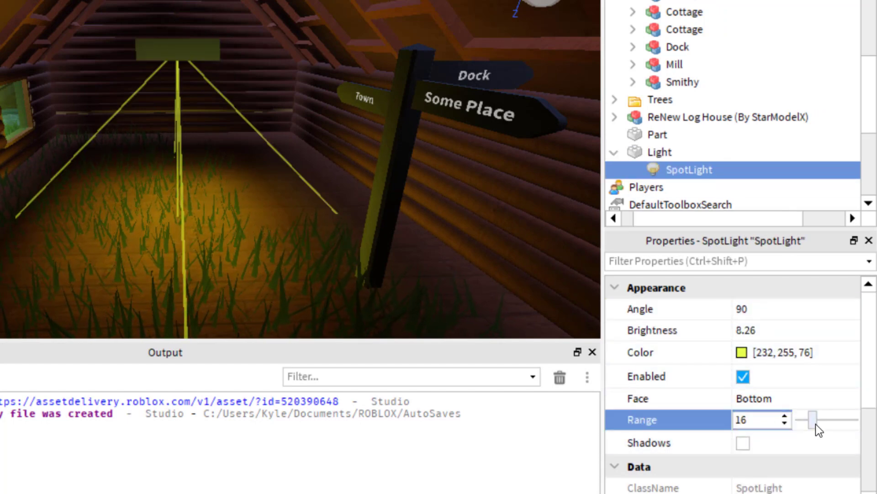
pyautogui.moveTo(813, 419); pyautogui.dragTo(851, 418)
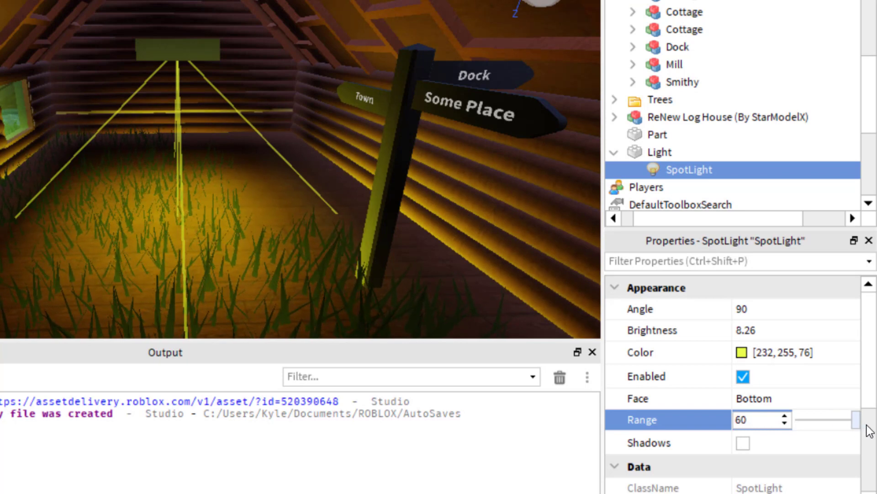
pyautogui.moveTo(851, 419); pyautogui.dragTo(803, 419)
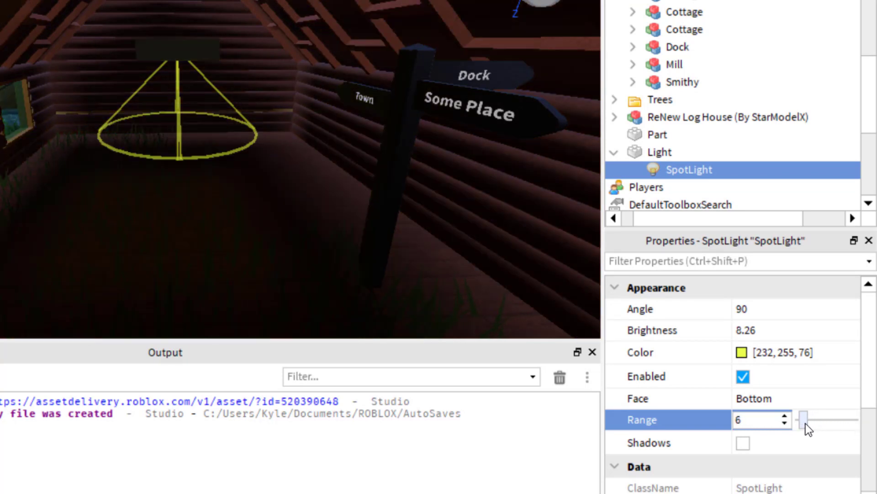
pyautogui.moveTo(801, 420); pyautogui.dragTo(815, 419)
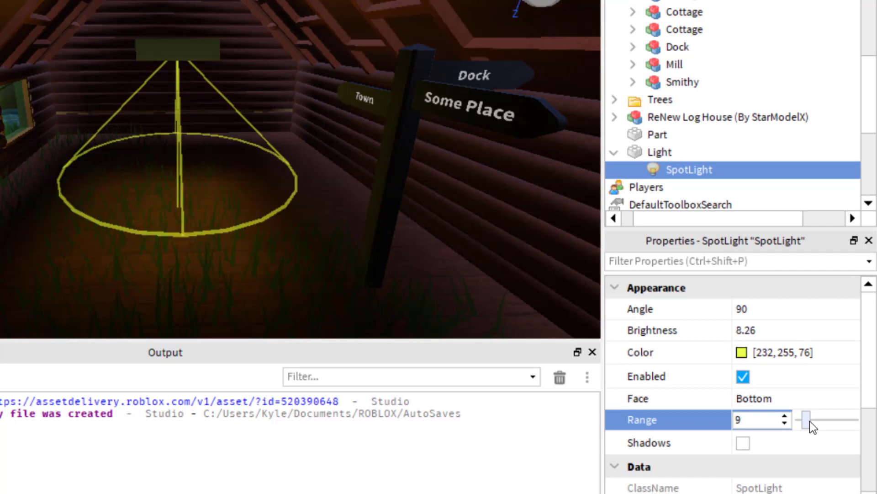
pyautogui.moveTo(797, 420); pyautogui.dragTo(817, 419)
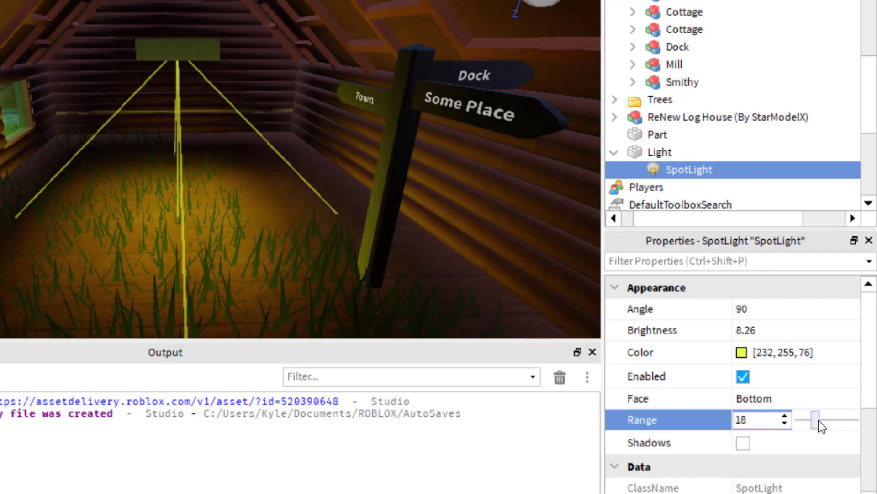
pyautogui.click(743, 443)
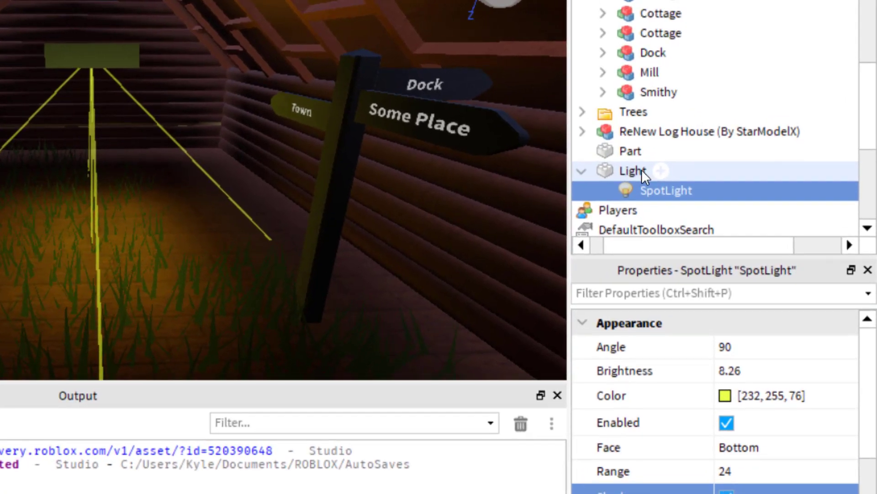
# Step: Tick Anchored under Behavior in the Light part's properties
pyautogui.click(649, 170)
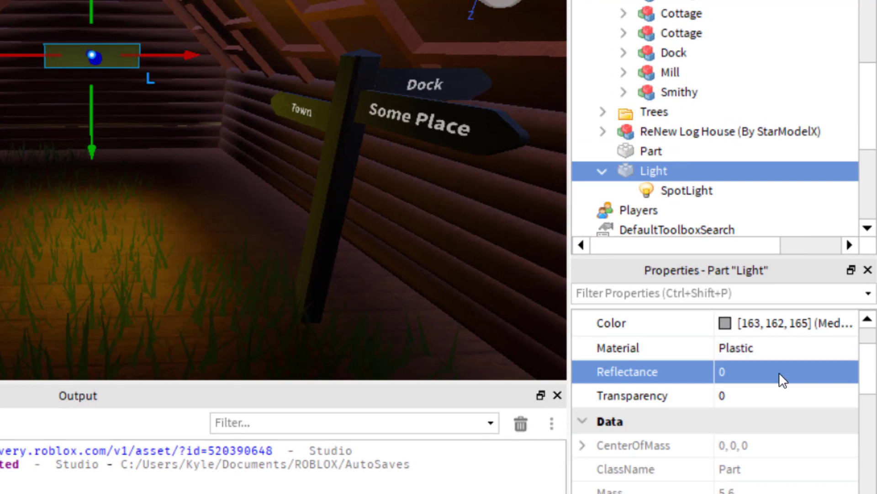
pyautogui.scroll(-3)
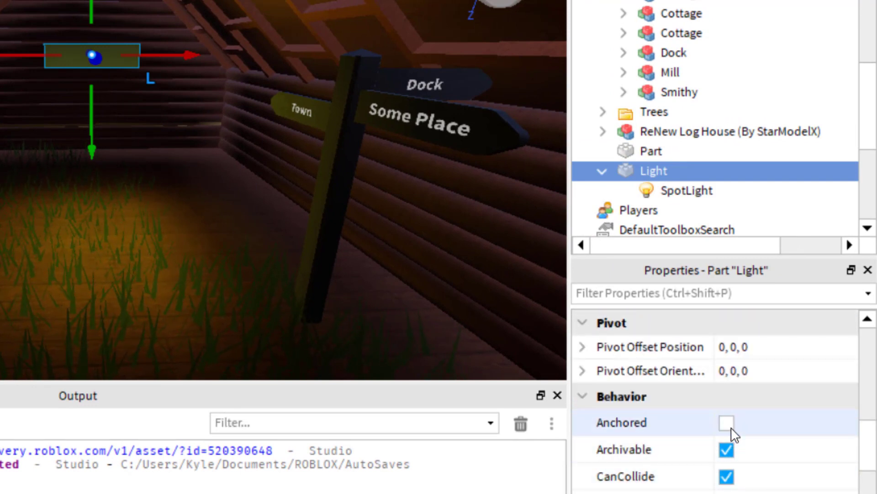
pyautogui.click(725, 423)
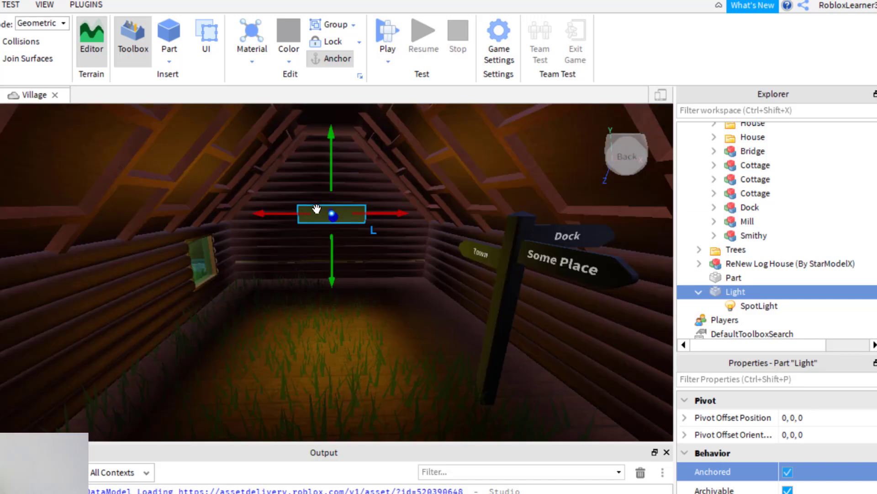
pyautogui.click(789, 264)
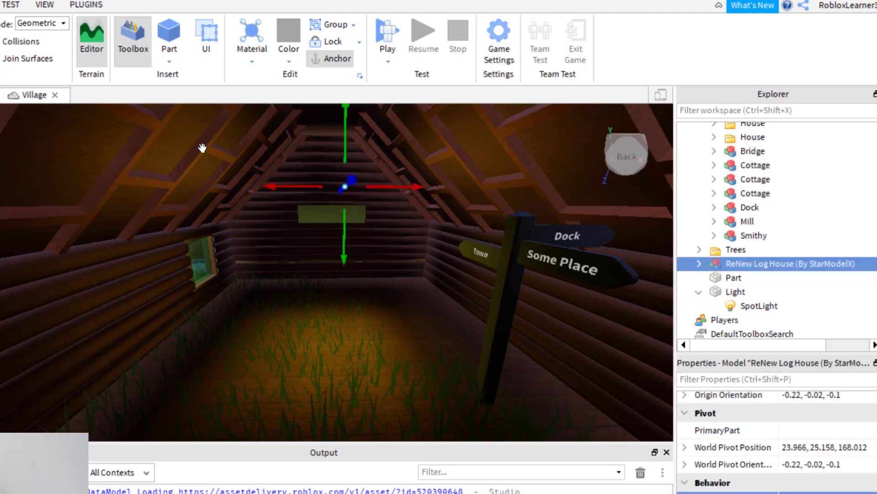
pyautogui.moveTo(144, 139)
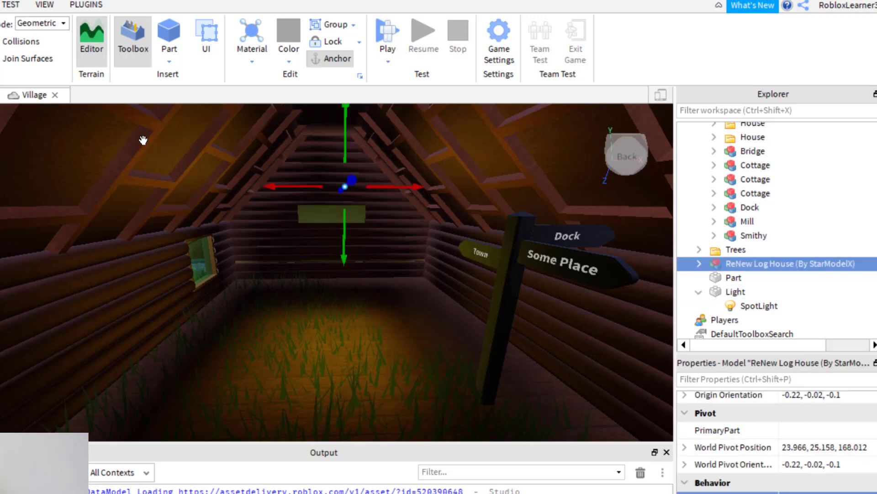
pyautogui.moveTo(88, 135)
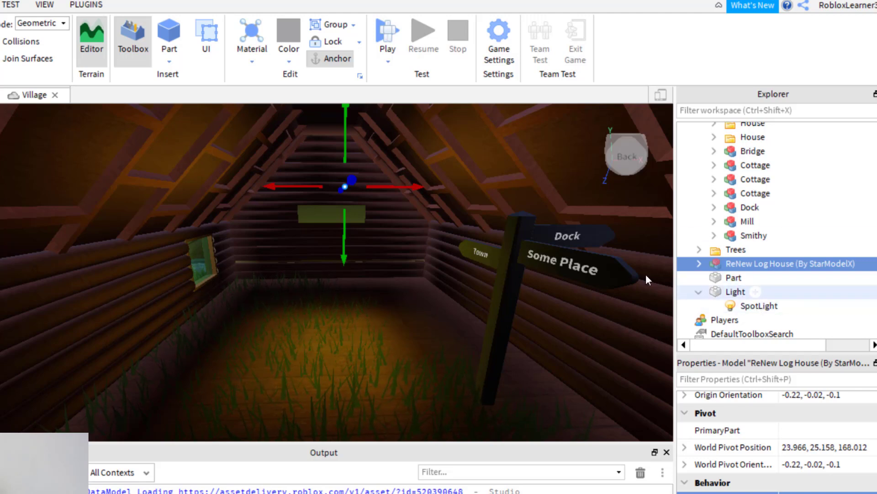
pyautogui.click(331, 213)
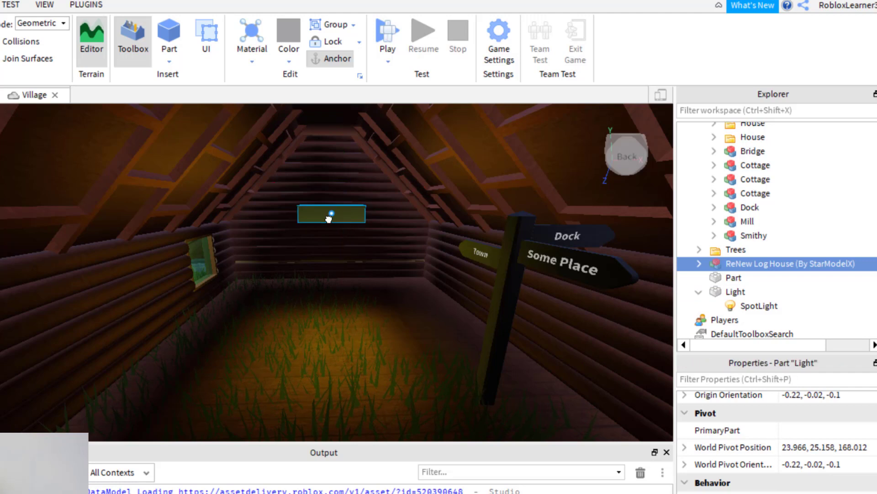
pyautogui.click(735, 292)
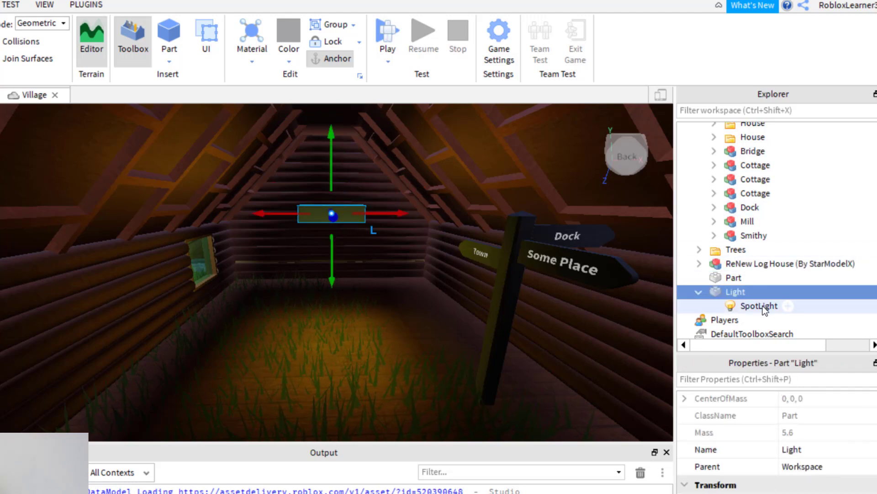
pyautogui.click(743, 305)
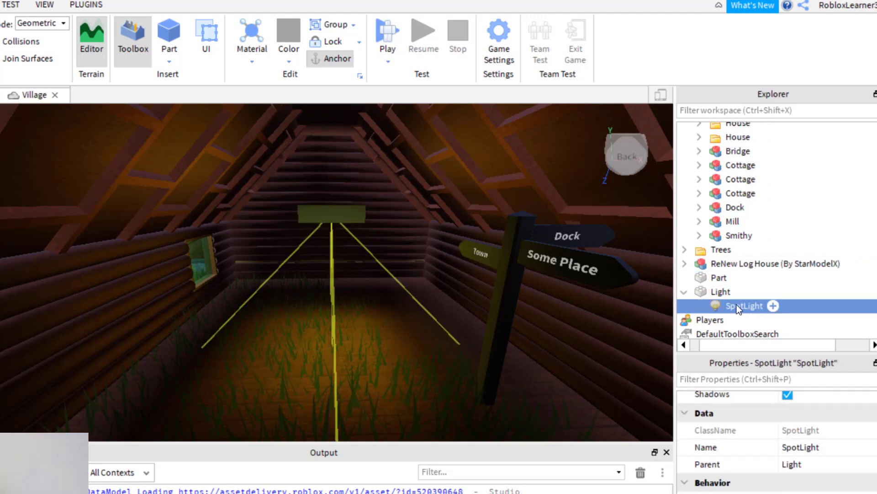
pyautogui.rightClick(743, 305)
pyautogui.write('sur')
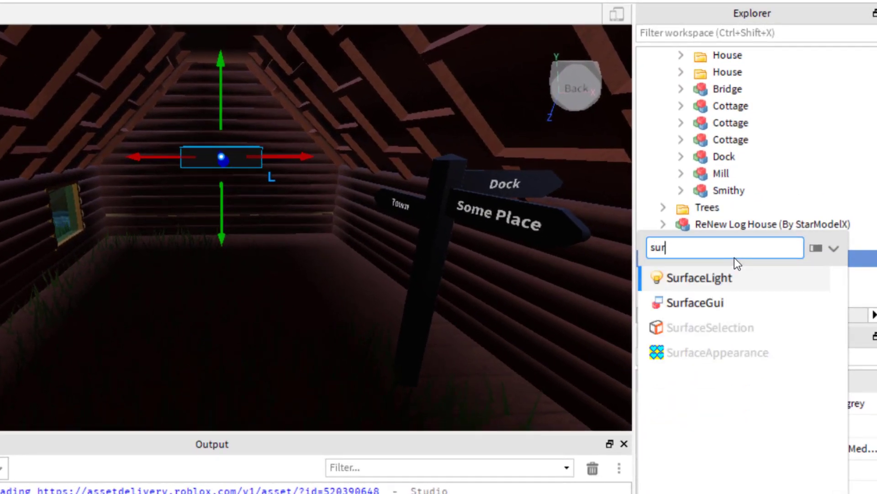
# Step: Insert a SurfaceLight into Light and set its Brightness to 8.88
pyautogui.click(701, 277)
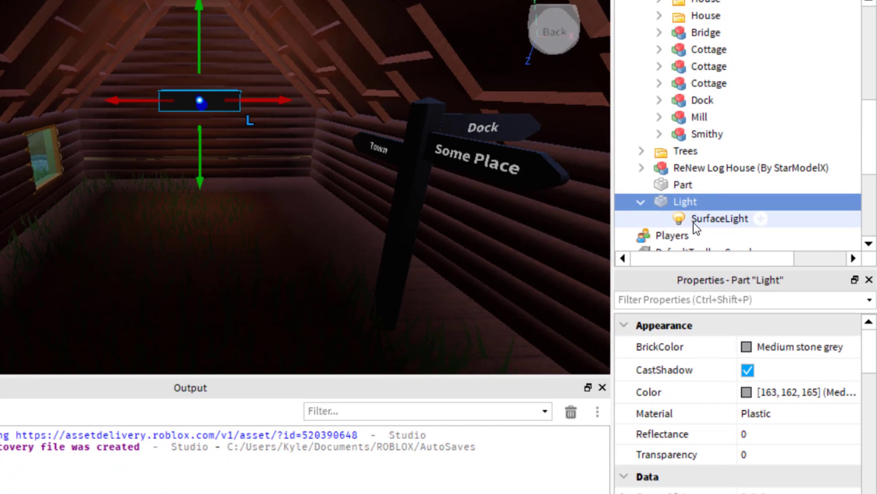
pyautogui.click(720, 218)
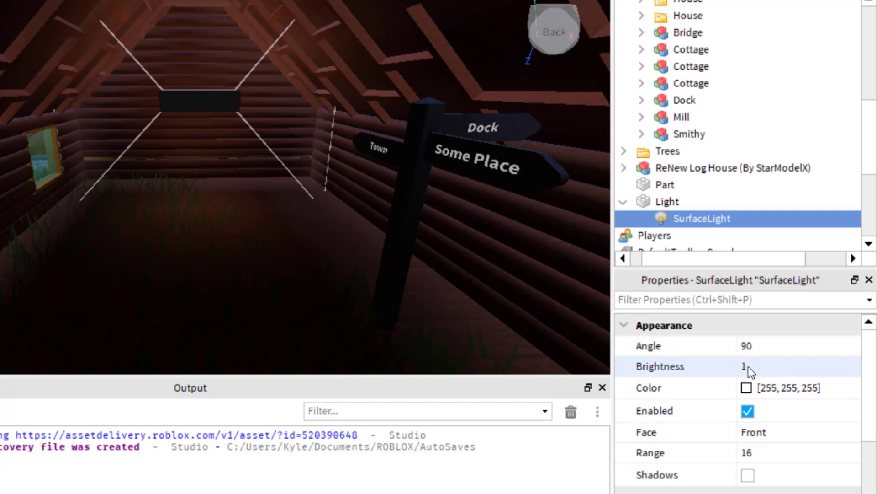
pyautogui.write('8.88')
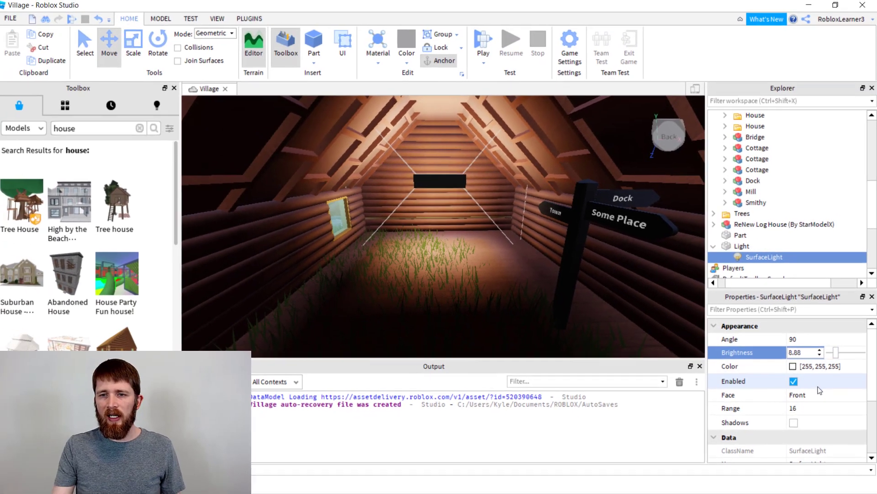
pyautogui.click(793, 366)
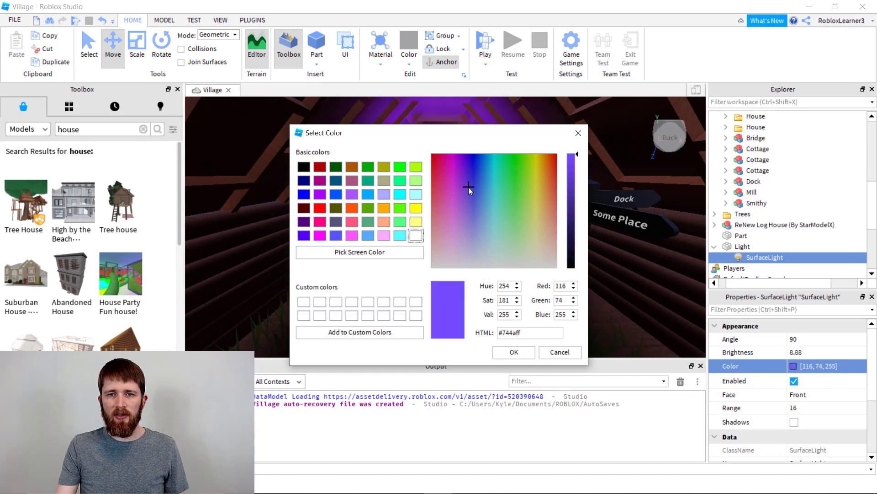